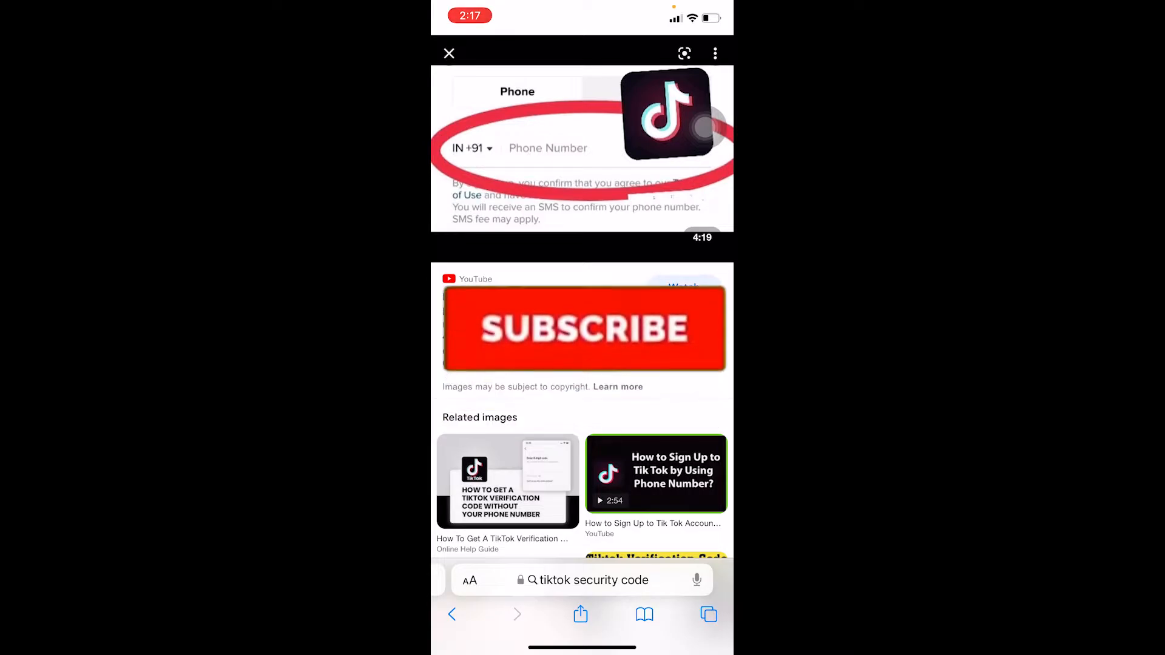
pyautogui.click(584, 329)
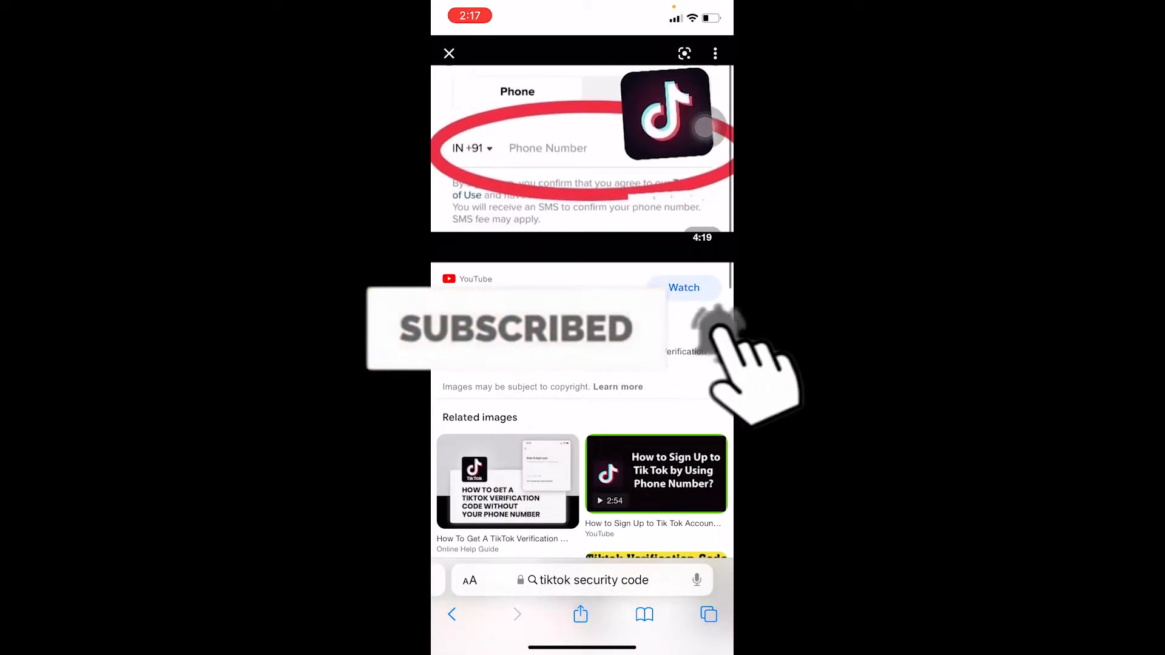